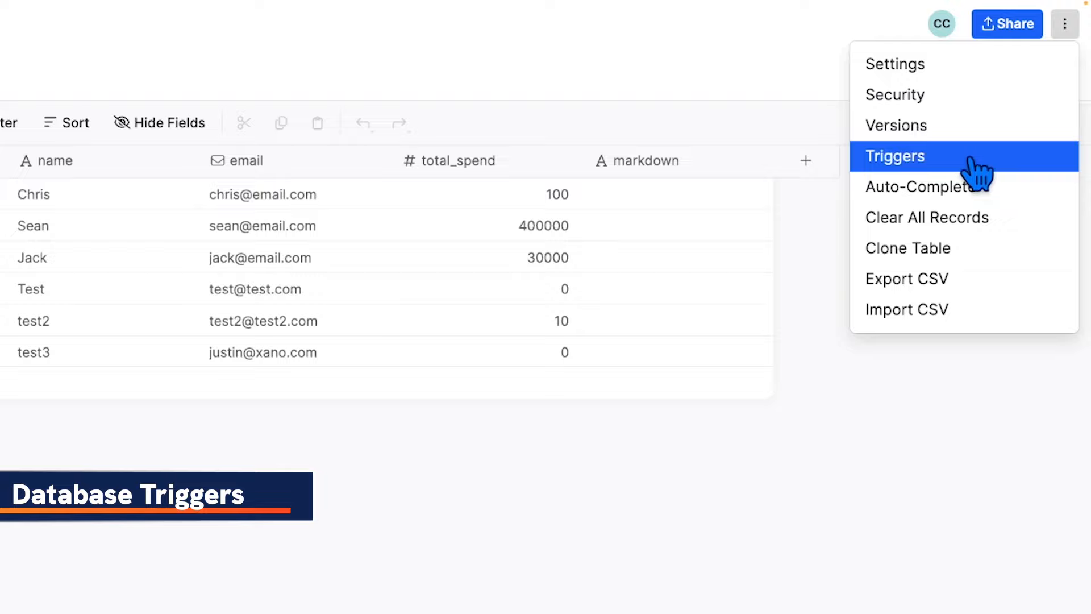
# Create a database trigger named 'Have High Value Users Sur' that fires on record updates
pyautogui.click(895, 157)
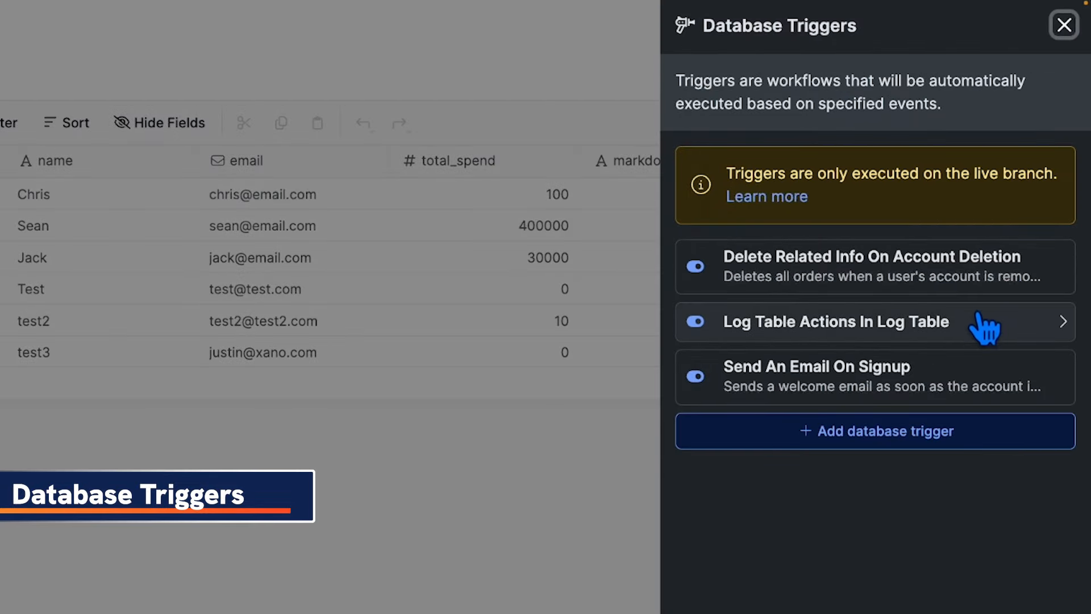
pyautogui.click(875, 430)
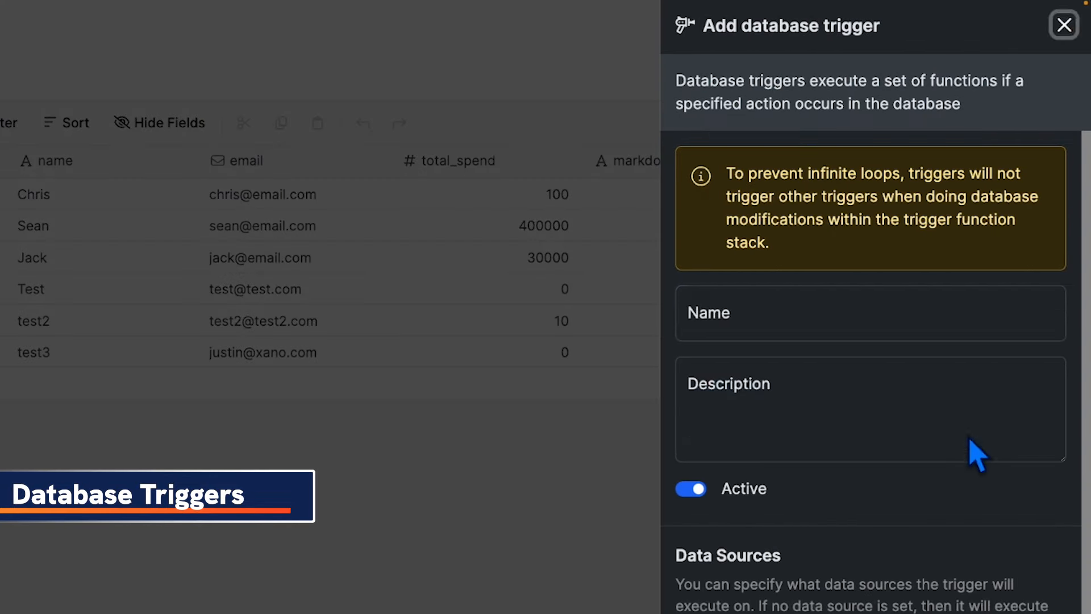
pyautogui.write('Have High Value Users Sur')
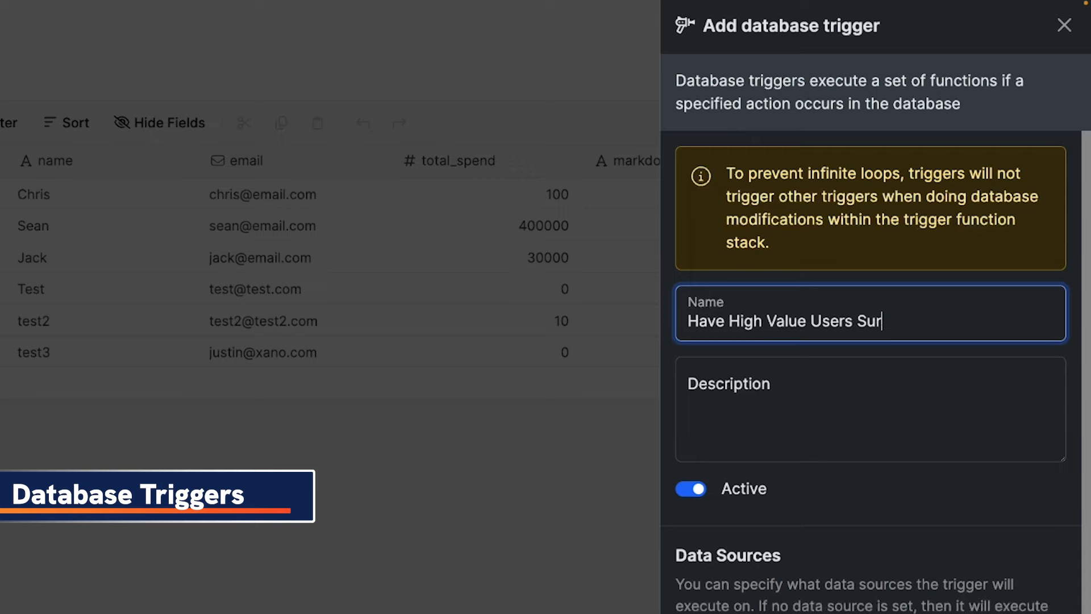
pyautogui.scroll(-3)
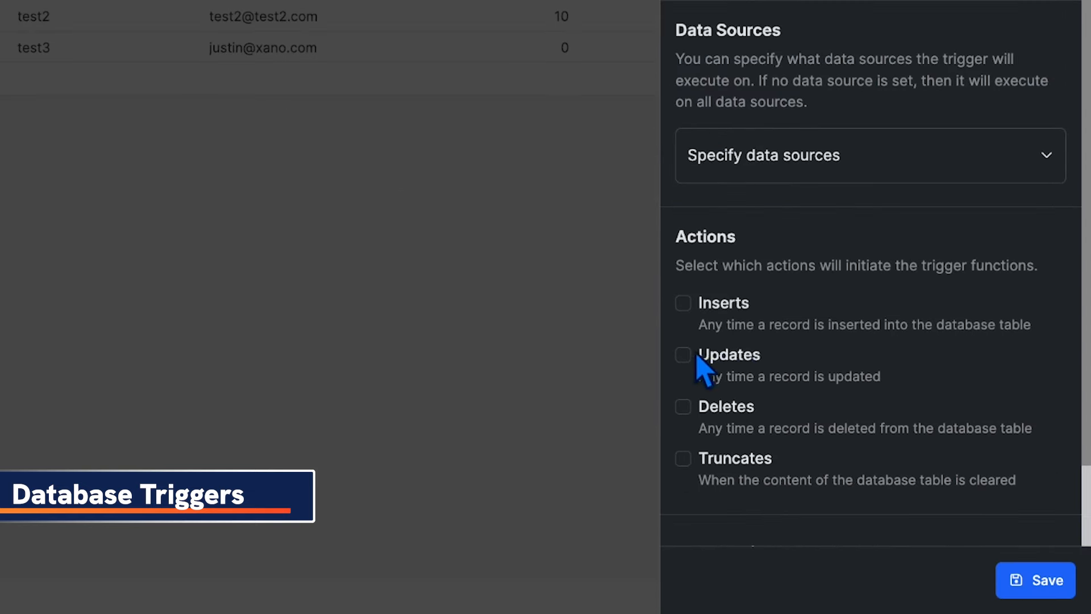
pyautogui.click(683, 303)
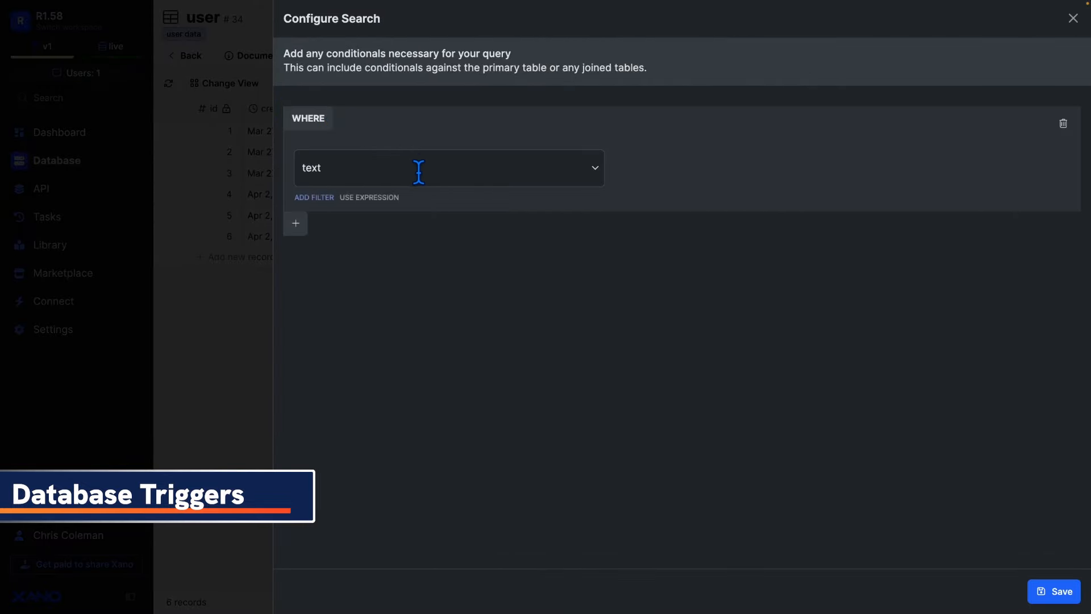
# Filter the trigger to NEW.total_spend ≥ 10000 and confirm the condition
pyautogui.click(449, 168)
pyautogui.write('10000')
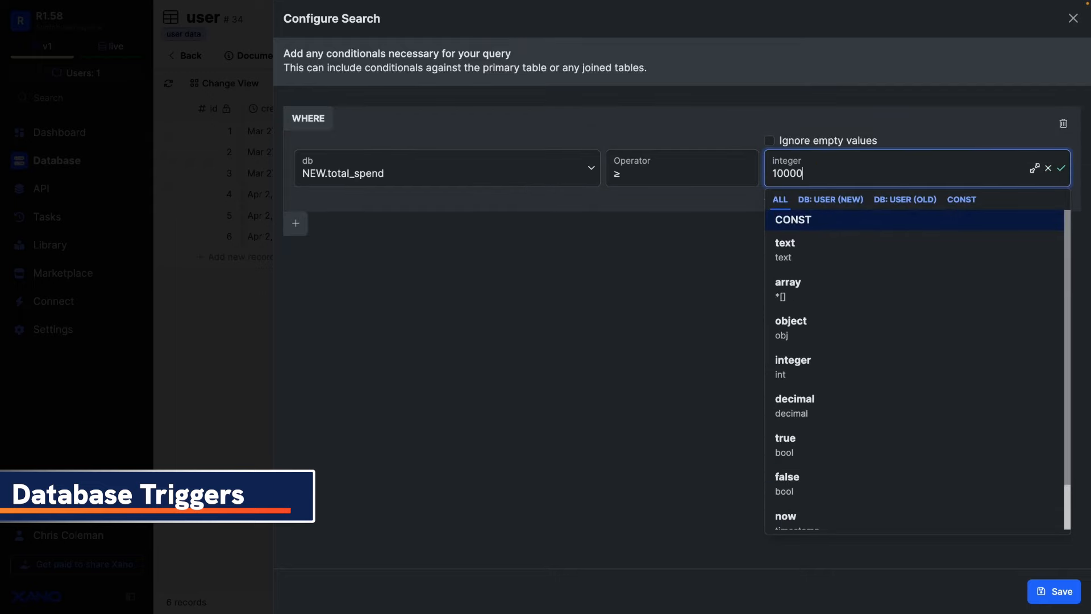
pyautogui.click(1065, 167)
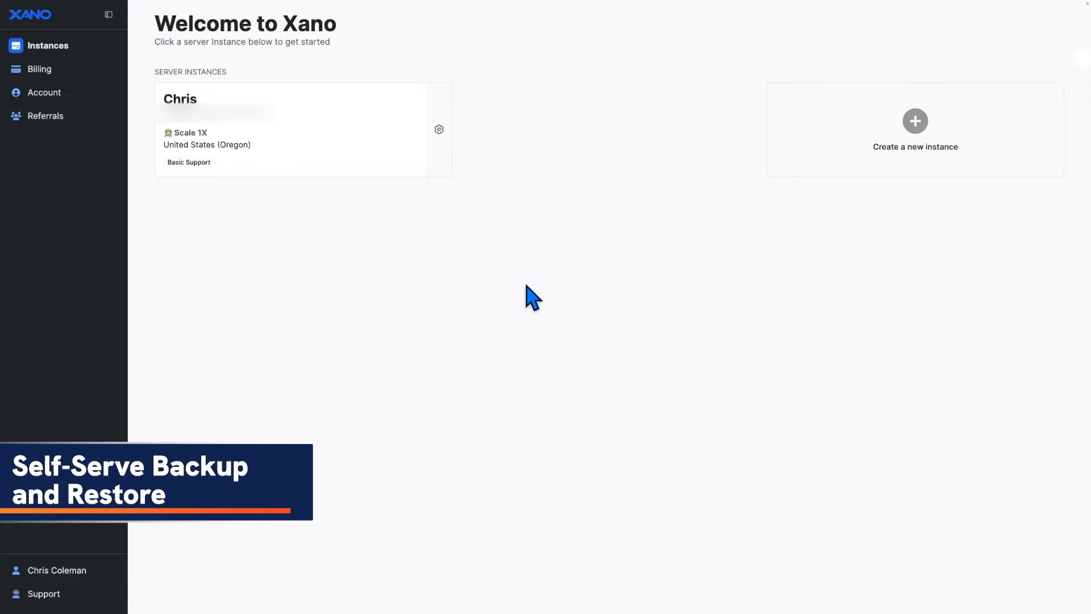
# Set the instance's database backup policy window to 1:30 PM - 2:30 PM
pyautogui.click(439, 129)
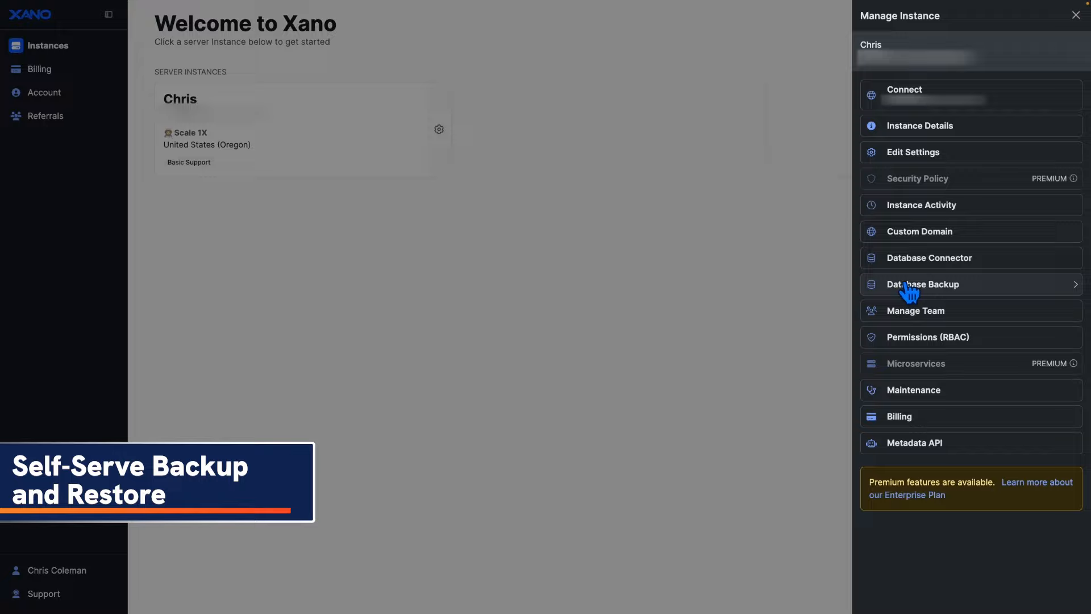
pyautogui.click(923, 284)
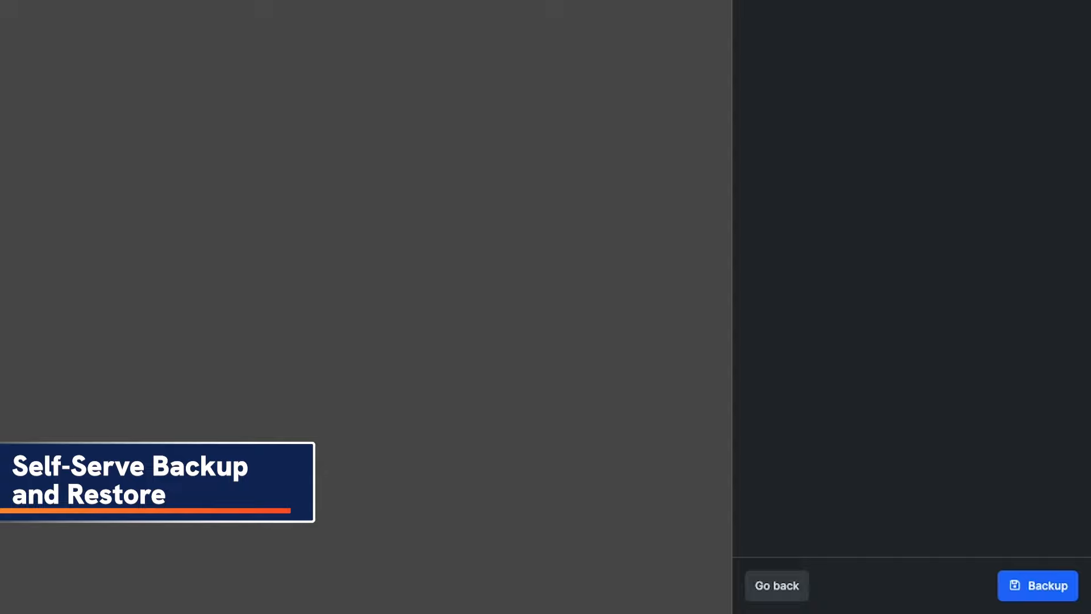
pyautogui.click(1039, 586)
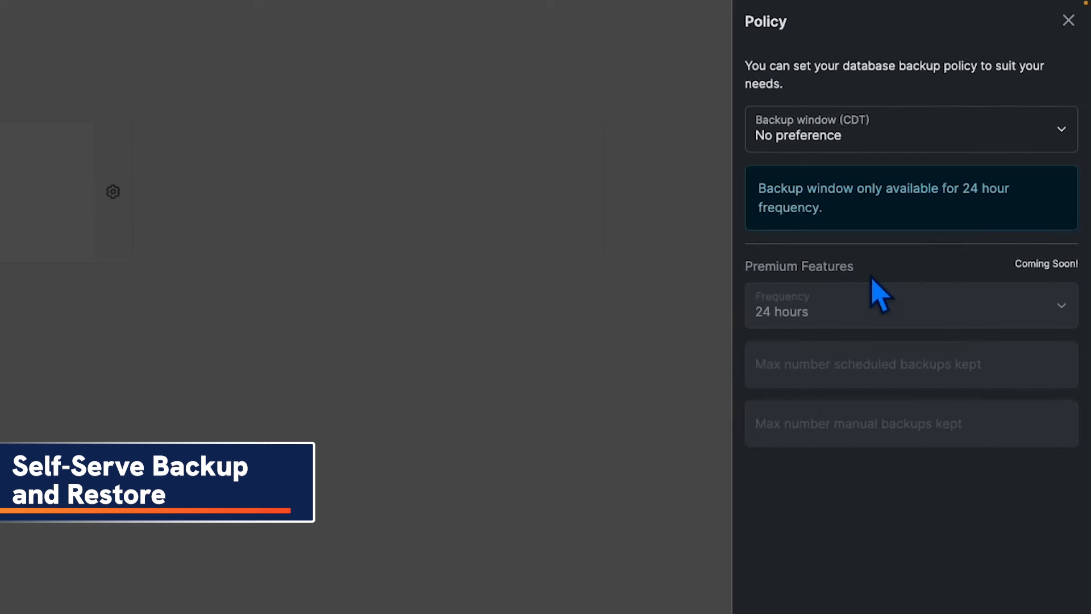
pyautogui.click(911, 129)
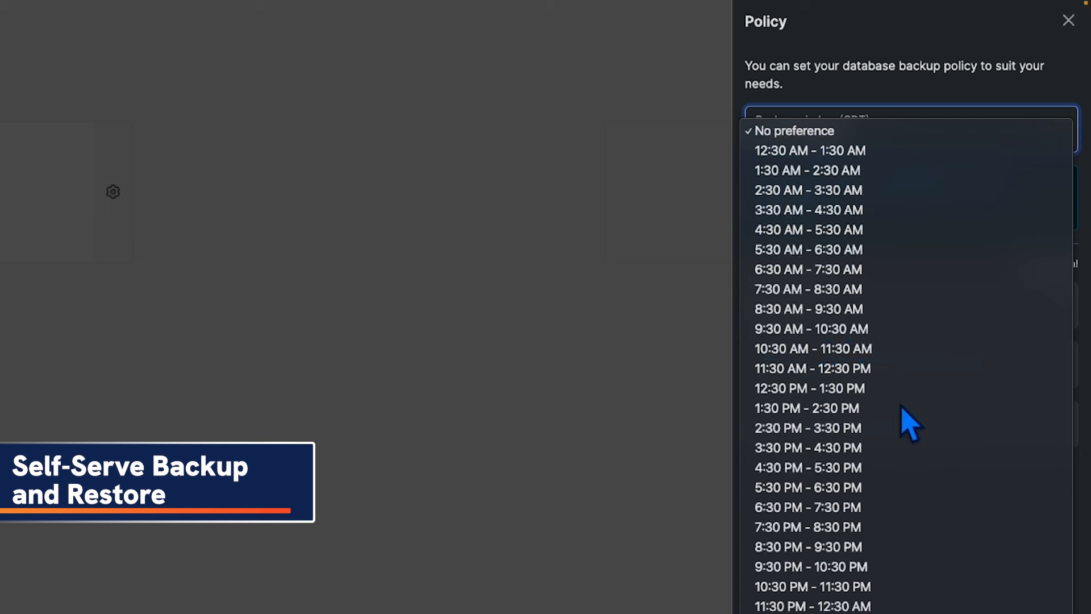
pyautogui.click(806, 408)
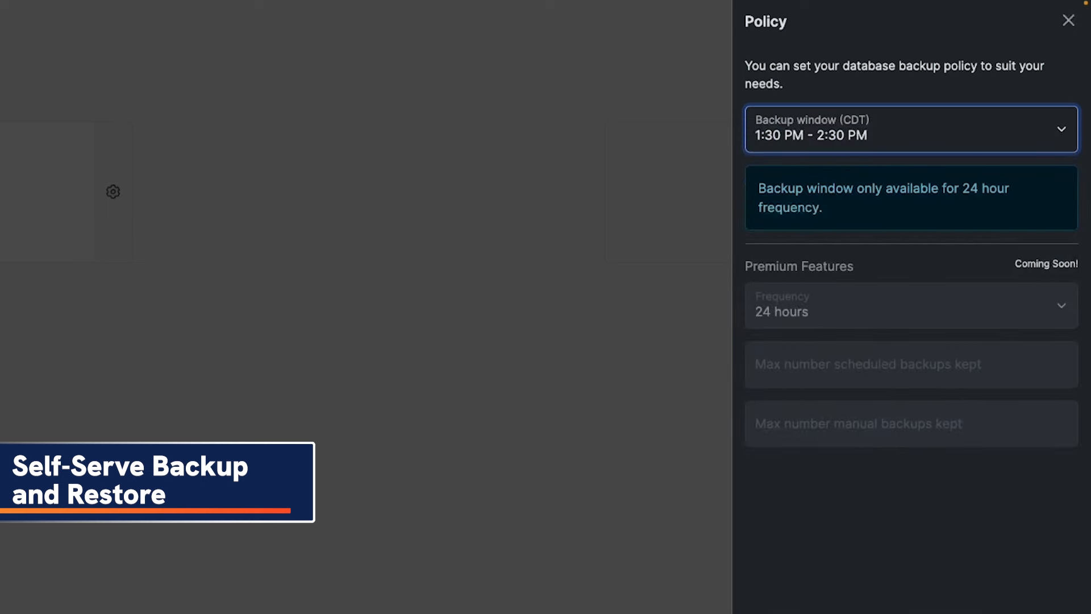
pyautogui.click(1066, 19)
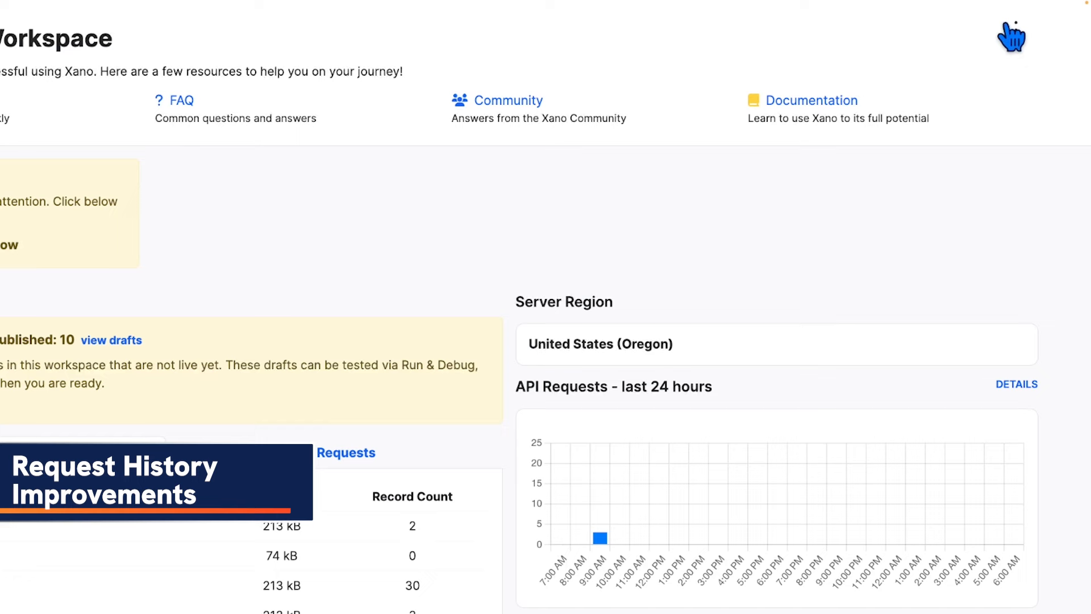
# In Branch Defaults enable middleware history, record no middleware statements and store all query statements
pyautogui.click(1016, 28)
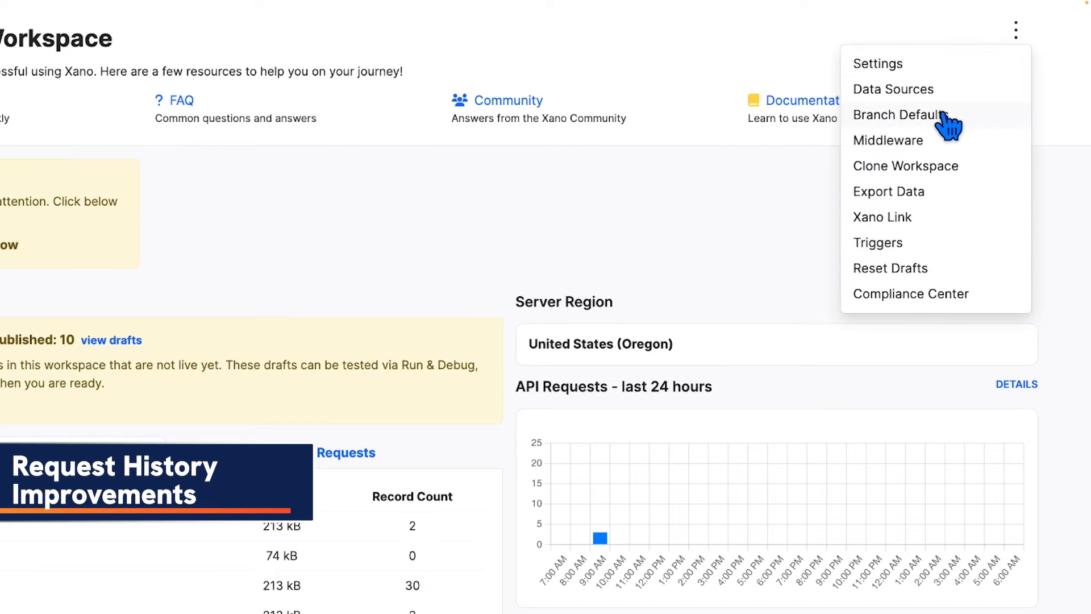
pyautogui.click(899, 115)
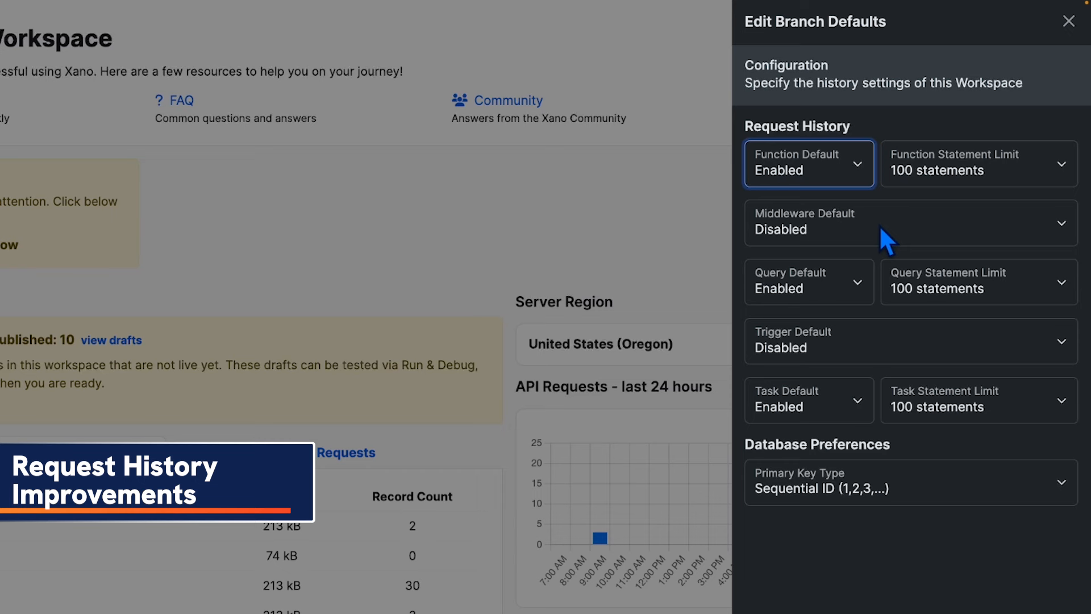
pyautogui.click(808, 222)
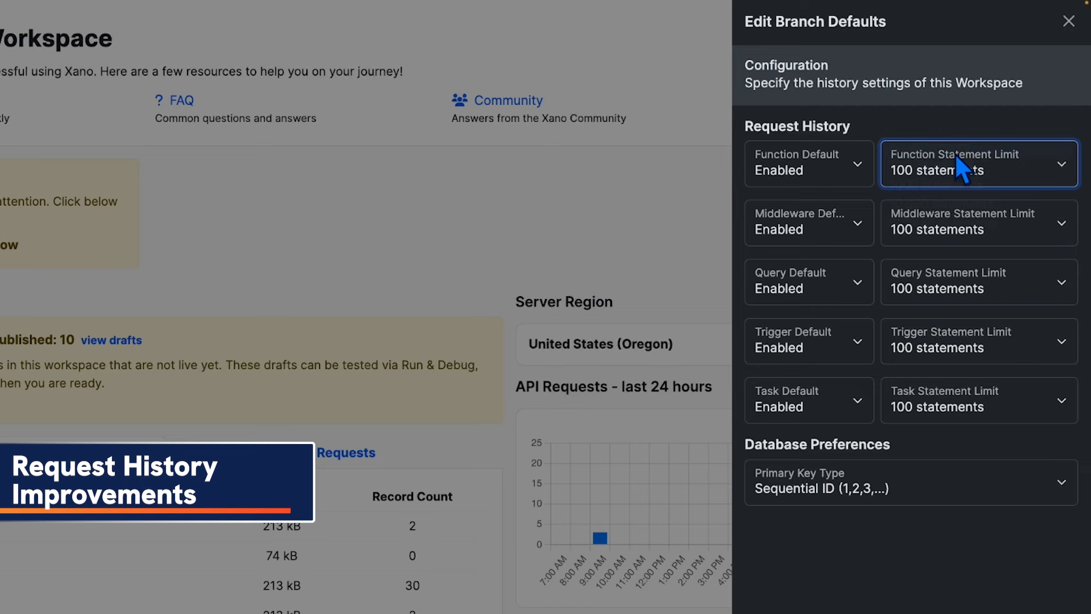
pyautogui.click(978, 164)
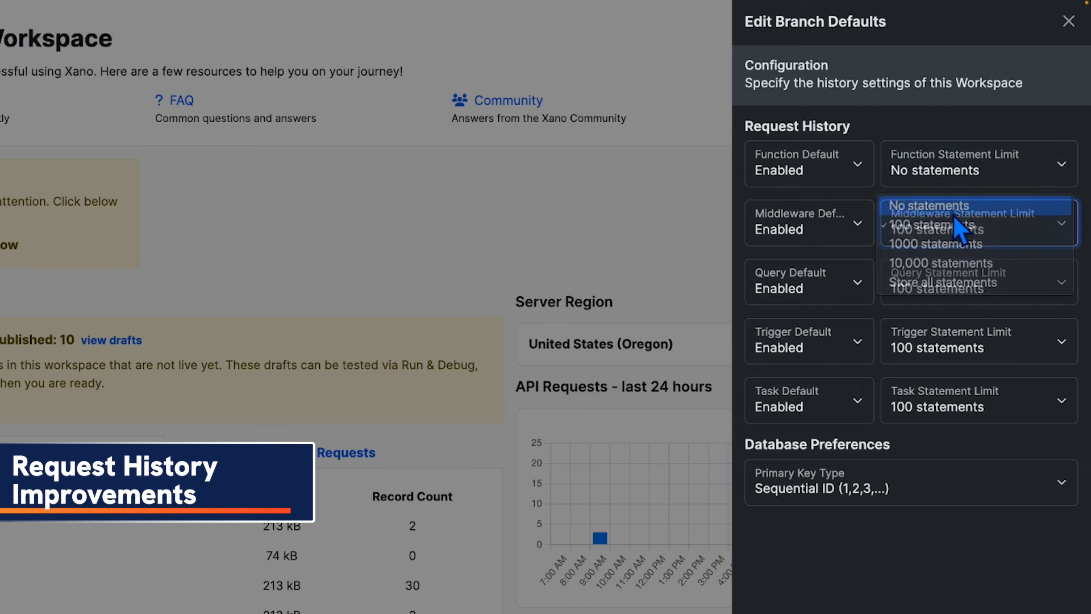
pyautogui.click(958, 226)
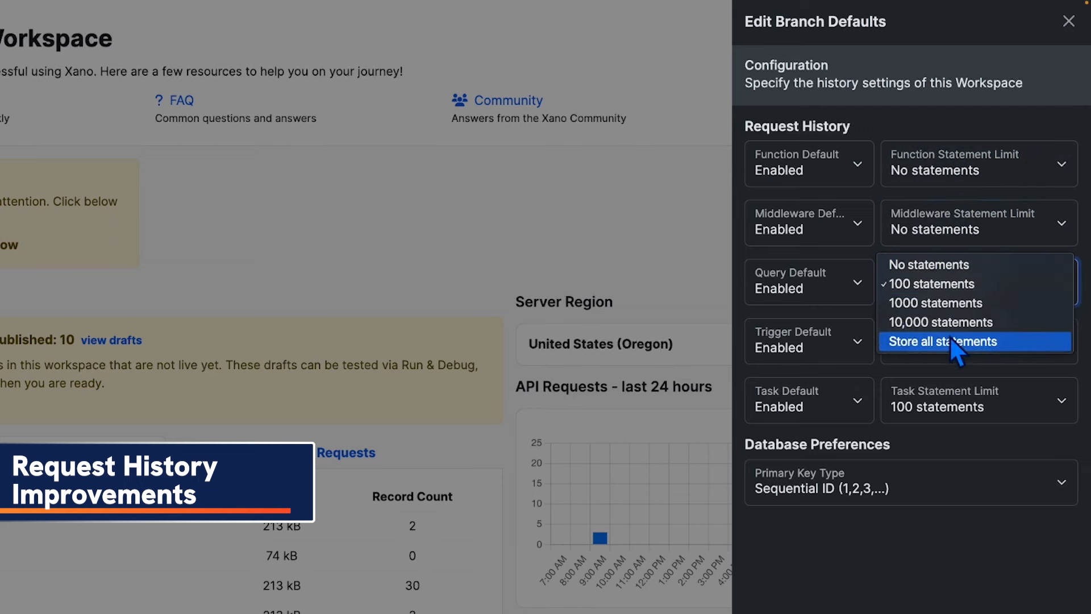
pyautogui.click(943, 341)
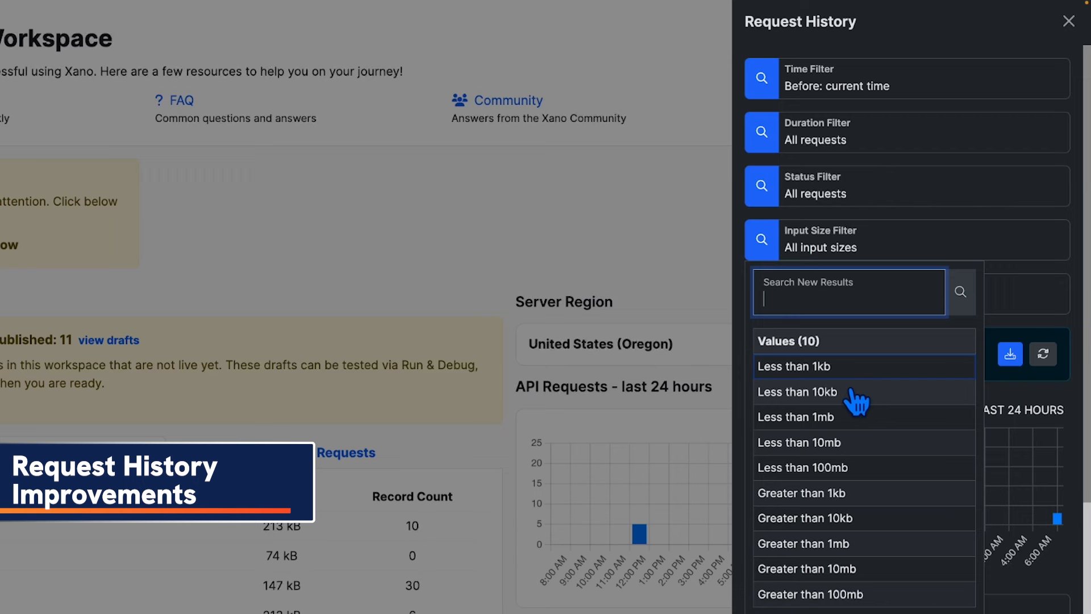
# Filter request history to inputs less than 10kb
pyautogui.click(798, 392)
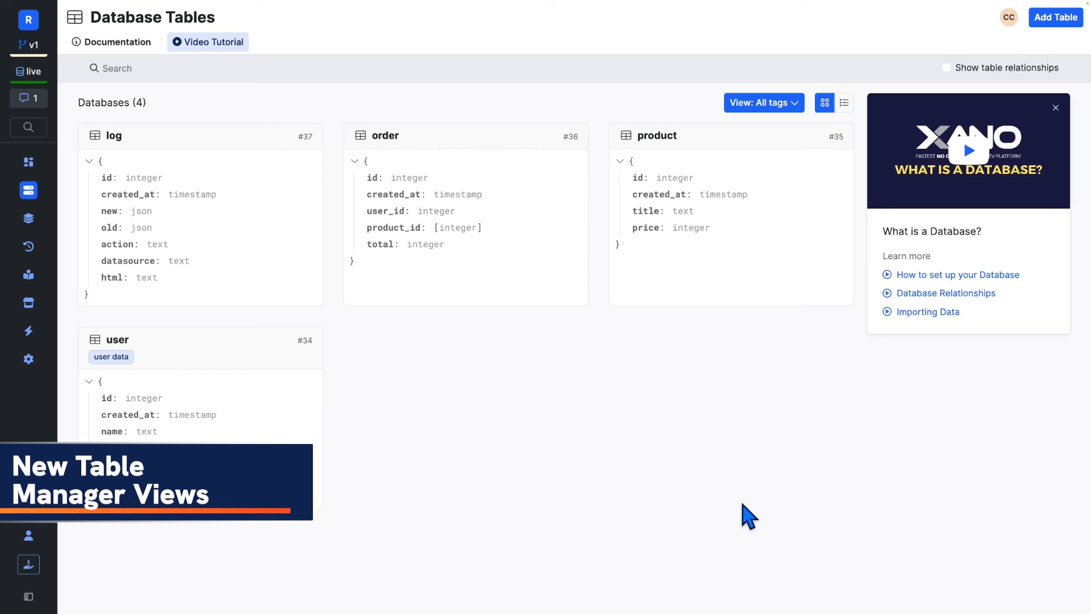
pyautogui.moveTo(844, 103)
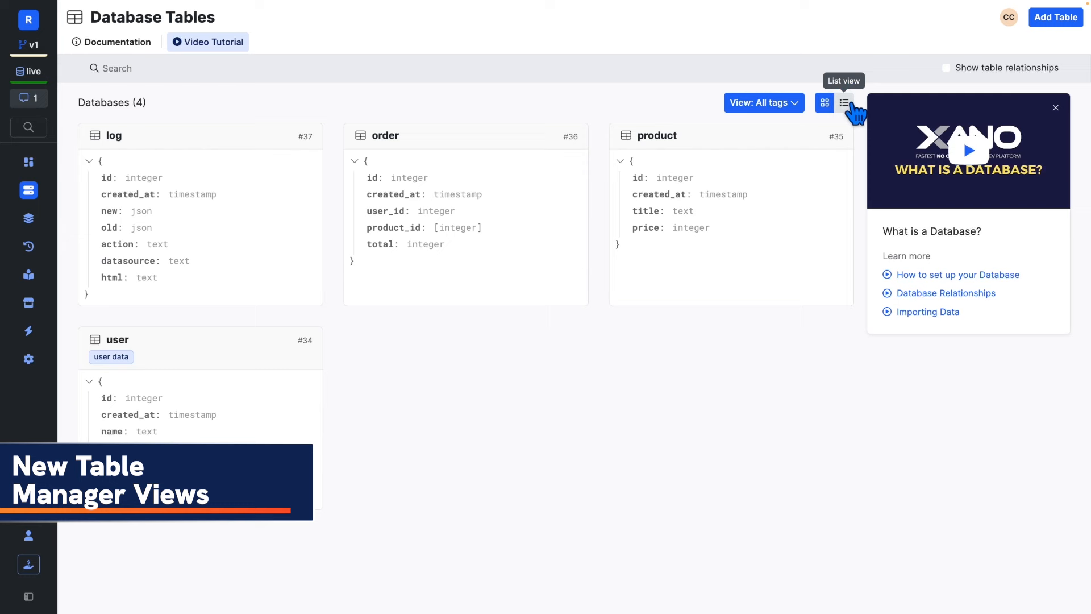
# View tables as a list, sort by name, record count and created date, then filter by tag
pyautogui.click(844, 103)
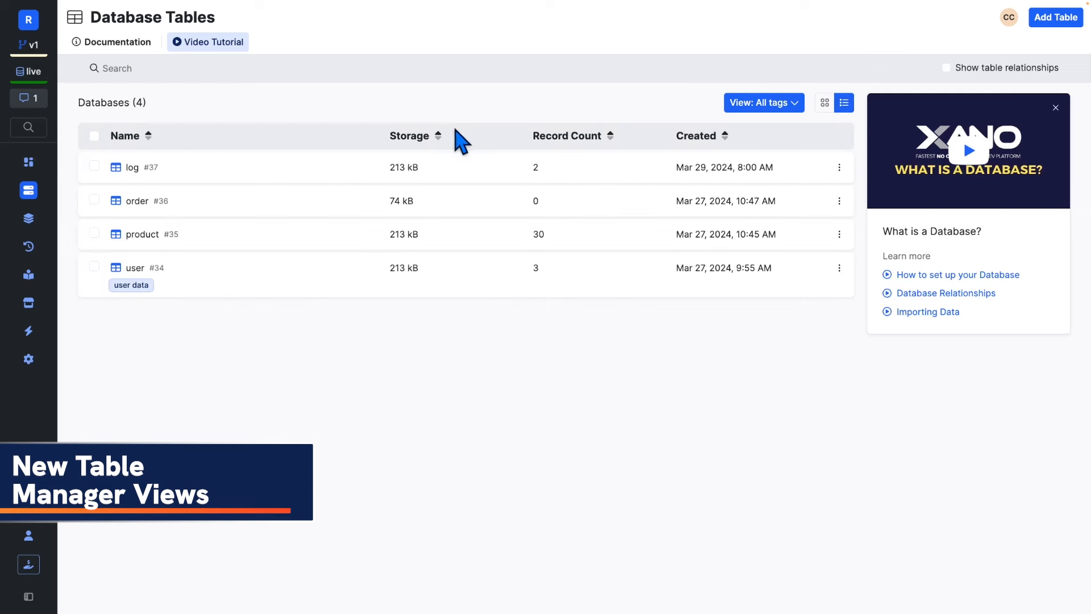
pyautogui.moveTo(431, 163)
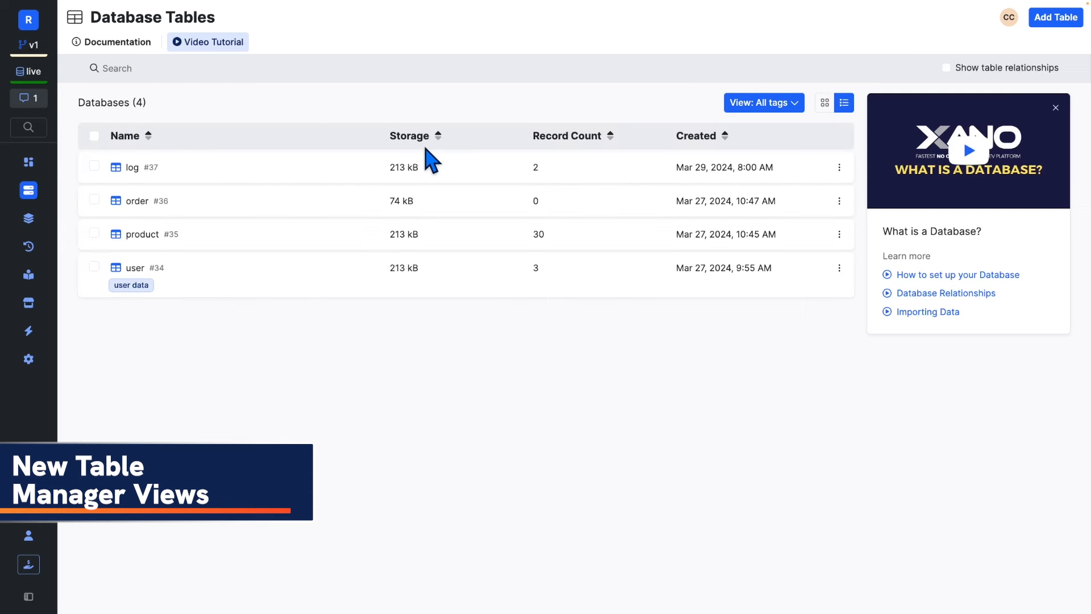
pyautogui.click(127, 137)
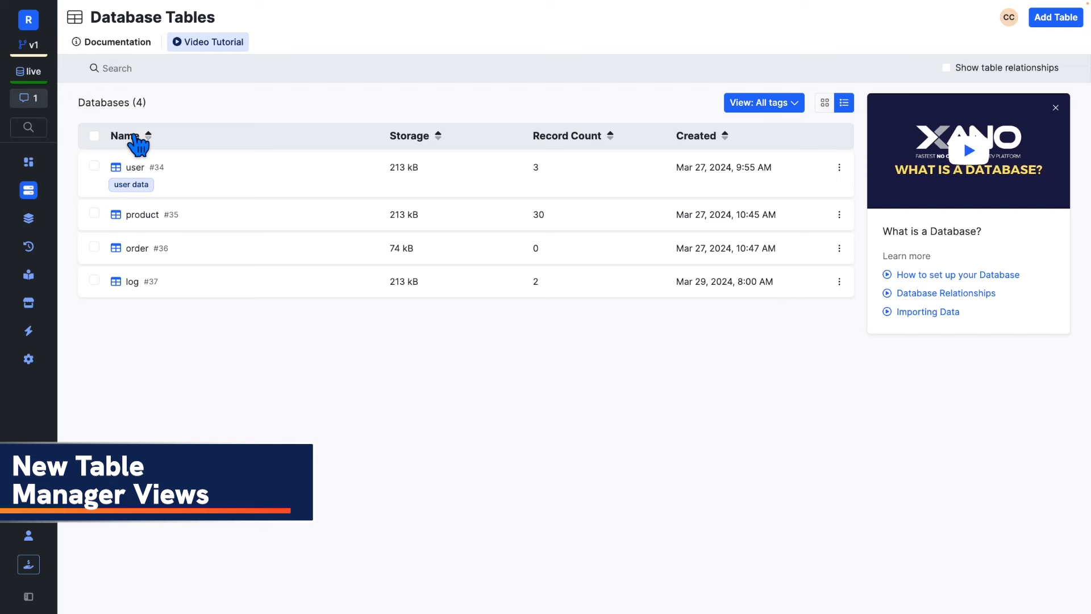
pyautogui.click(582, 137)
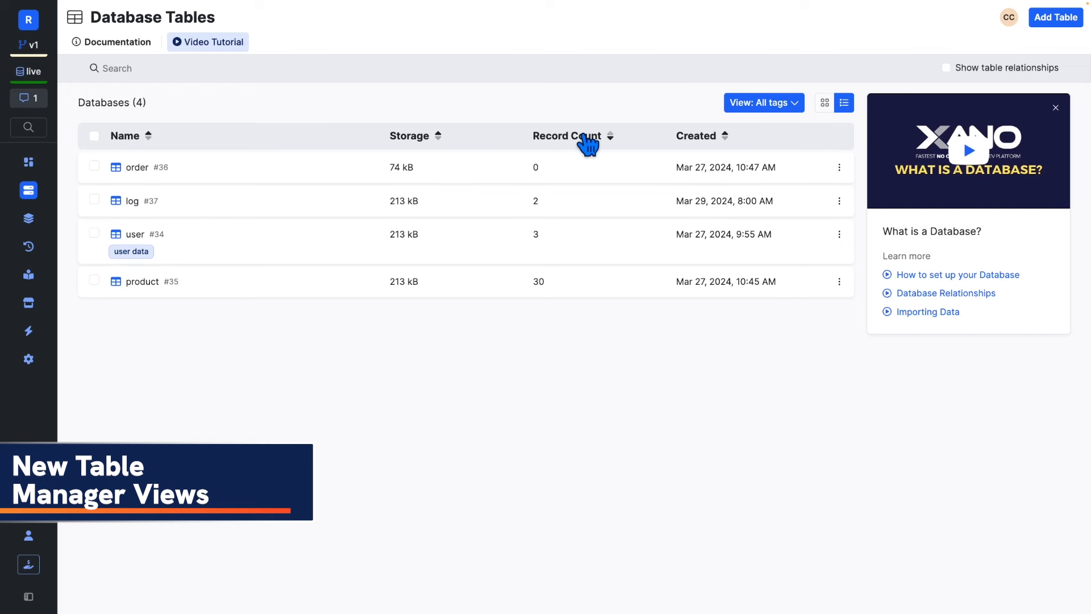
pyautogui.click(717, 136)
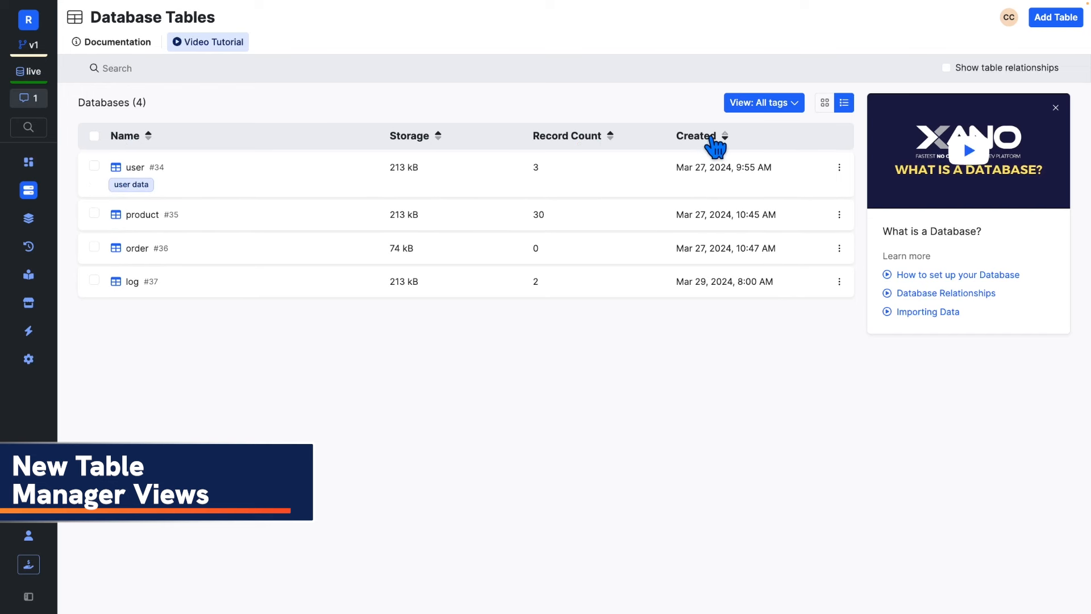
pyautogui.click(764, 103)
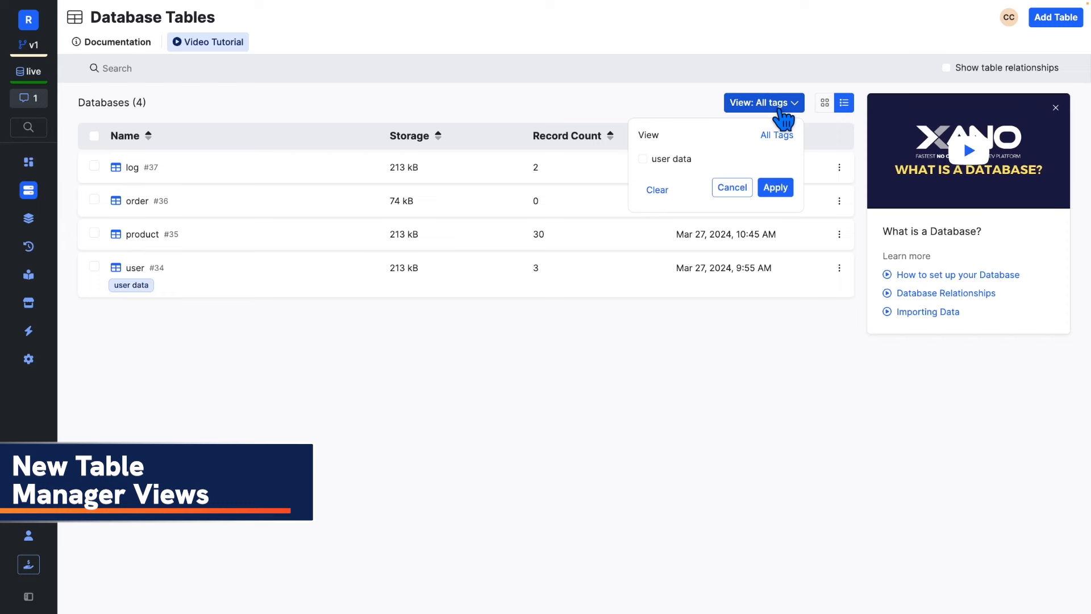
pyautogui.click(643, 159)
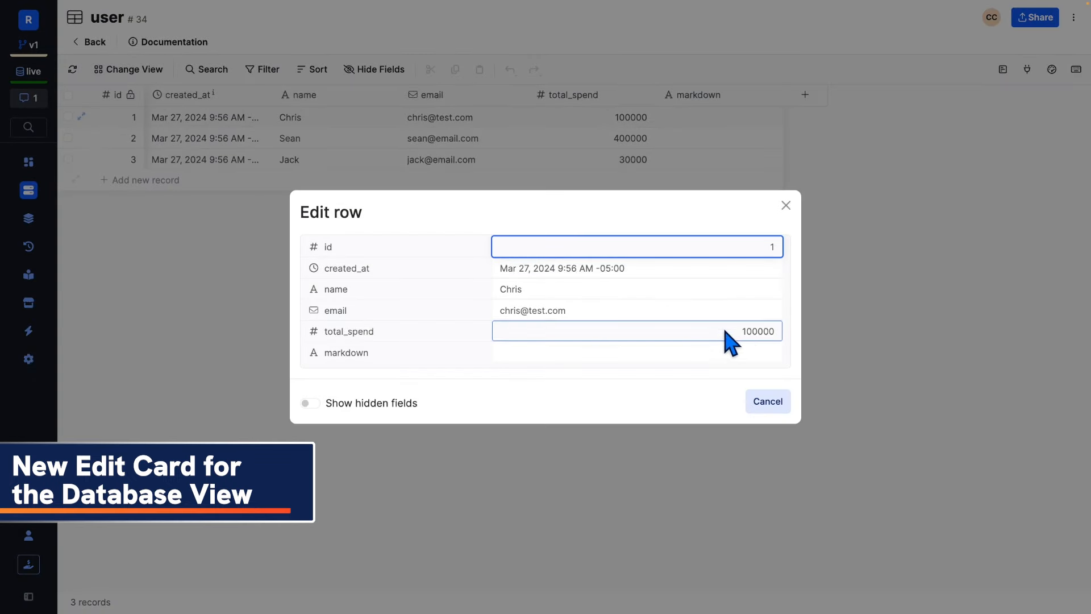
# Enter 10 as the user's total_spend in the edit row card
pyautogui.write('10')
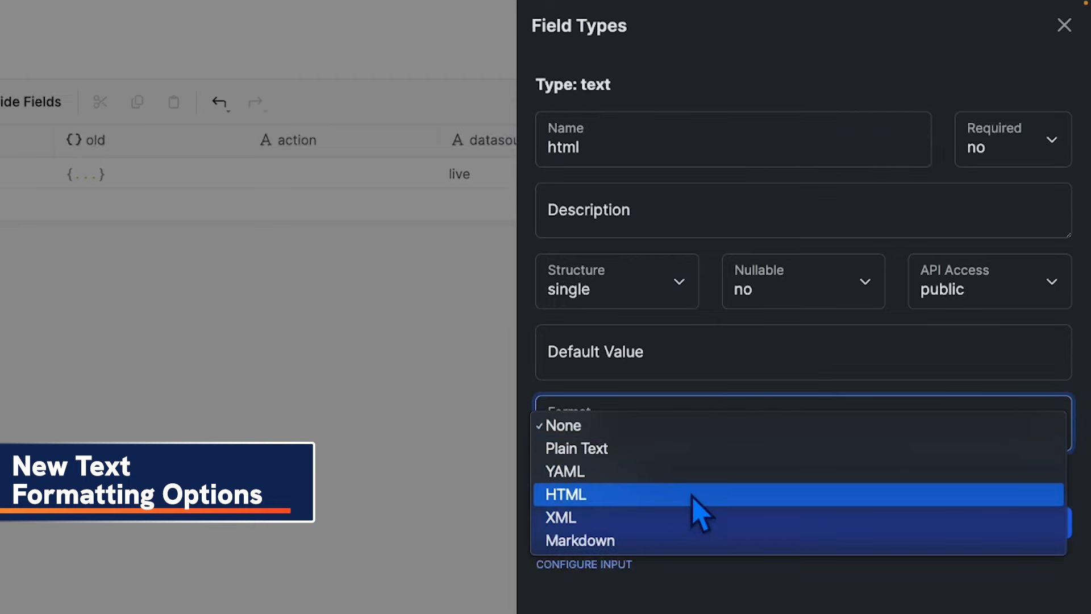
# Format the new html column as HTML and edit the log record's html value
pyautogui.click(565, 495)
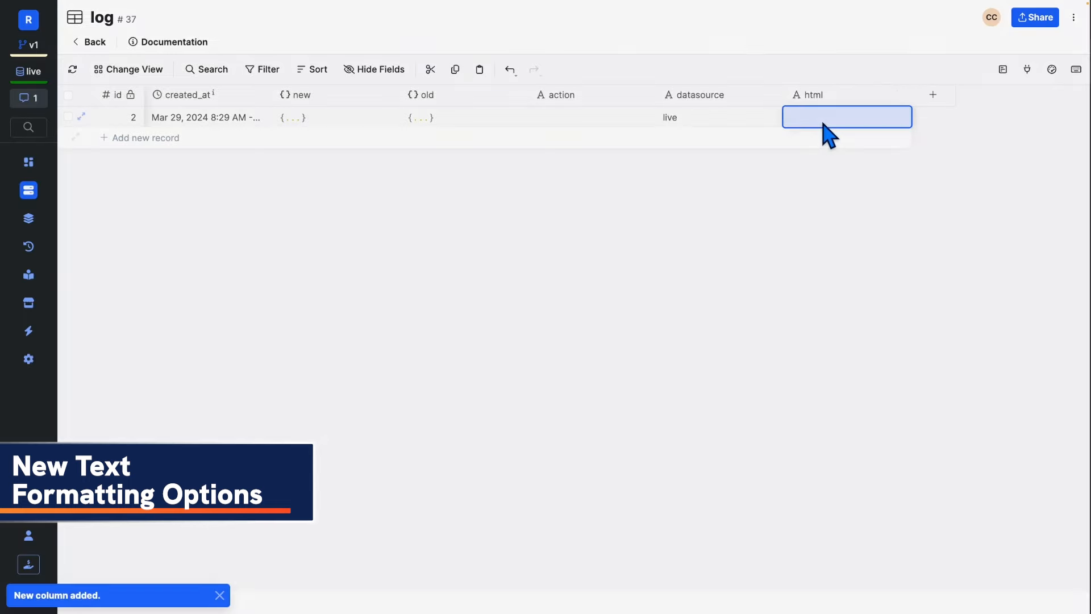
pyautogui.click(847, 117)
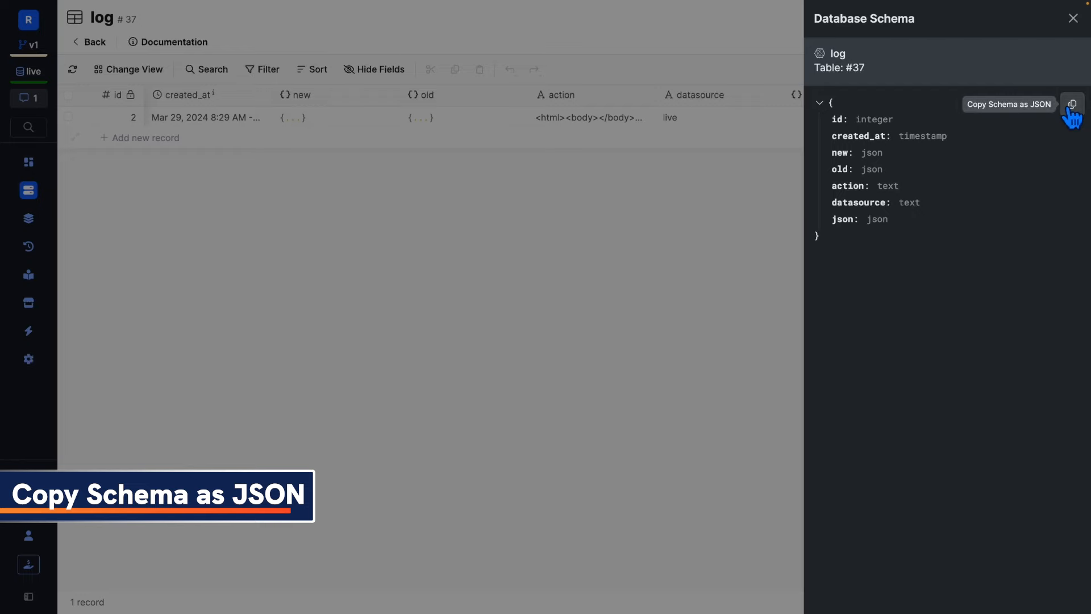
# Copy the log table schema as JSON and edit the record's json value
pyautogui.click(1073, 104)
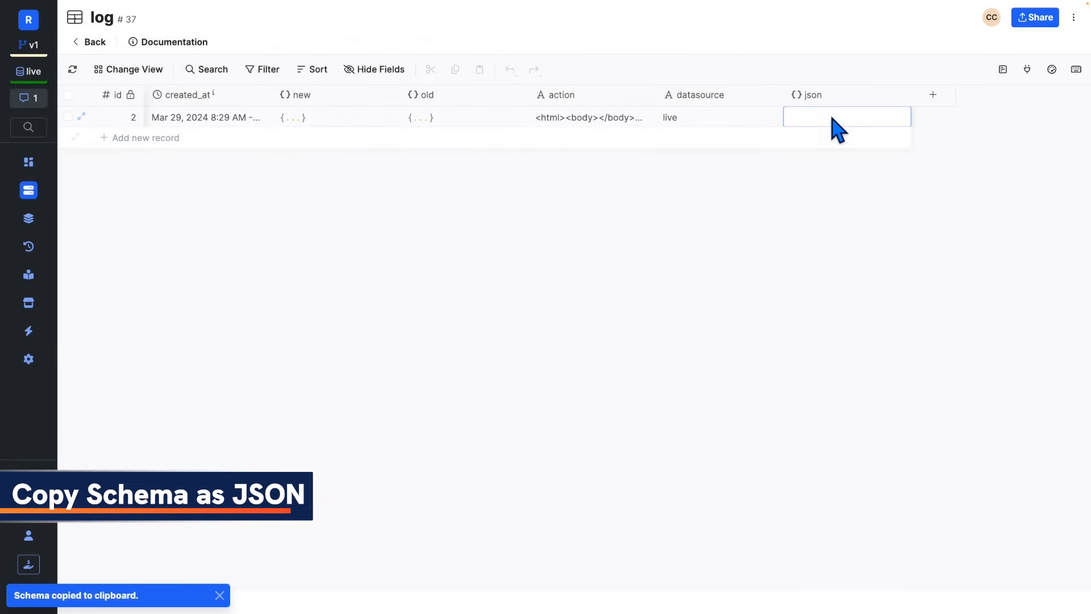
pyautogui.click(847, 116)
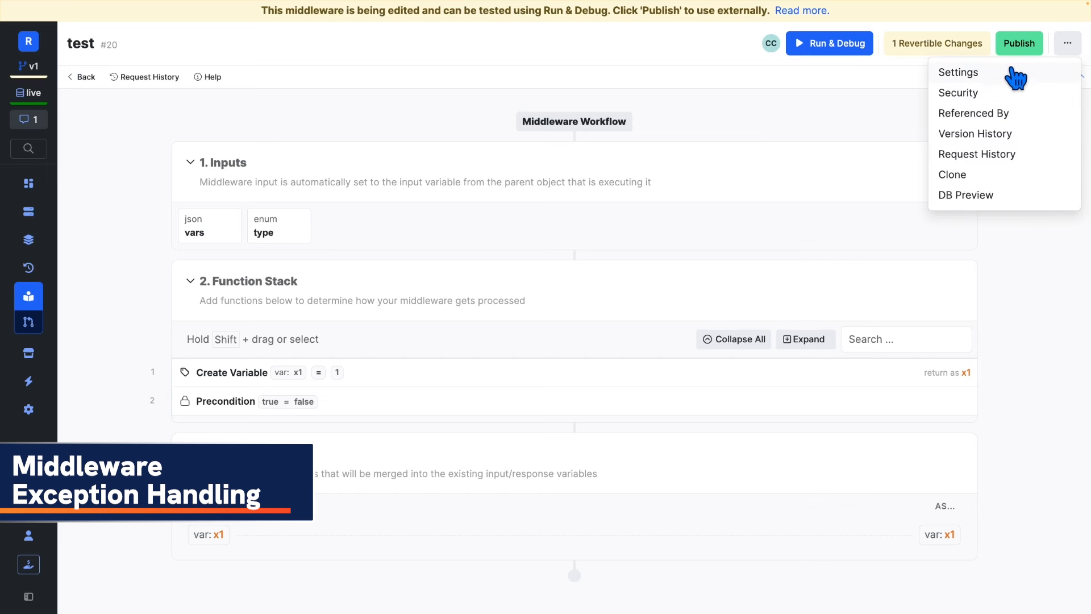
# Set the test middleware's exception handling to Rethrow in its settings
pyautogui.click(958, 73)
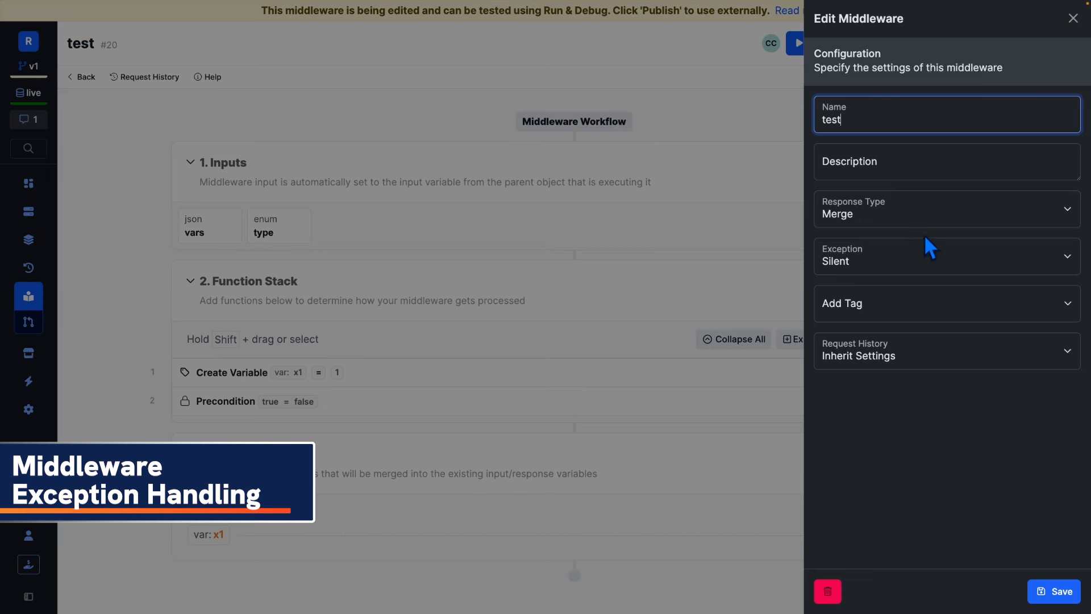
pyautogui.click(947, 256)
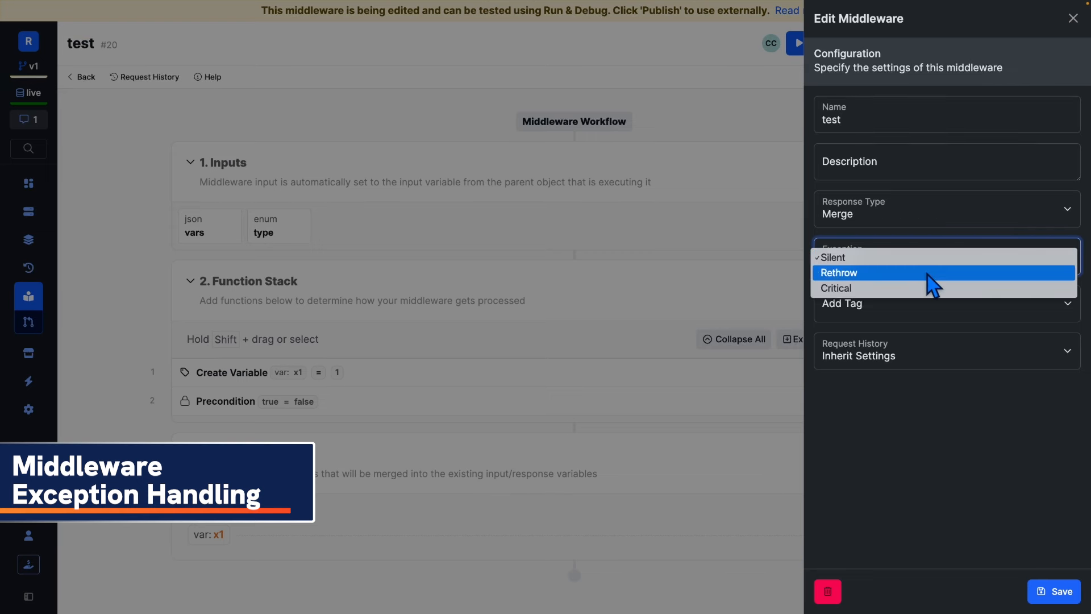
pyautogui.click(836, 288)
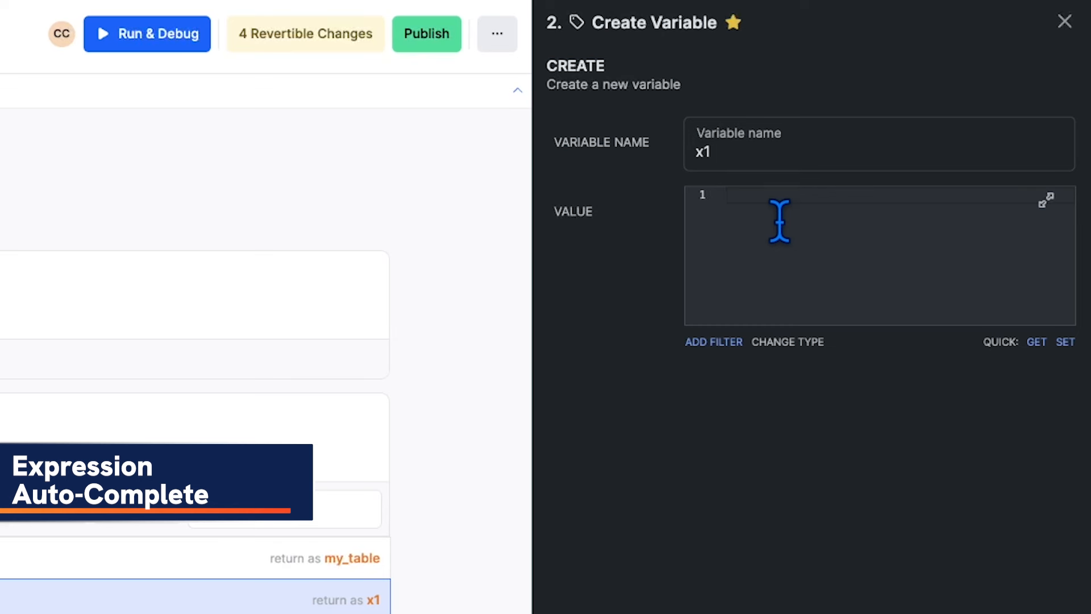
# Enter $my_table.0. as x1's value, picking fields like email and total_sp from autocomplete
pyautogui.write('$my_table.0.')
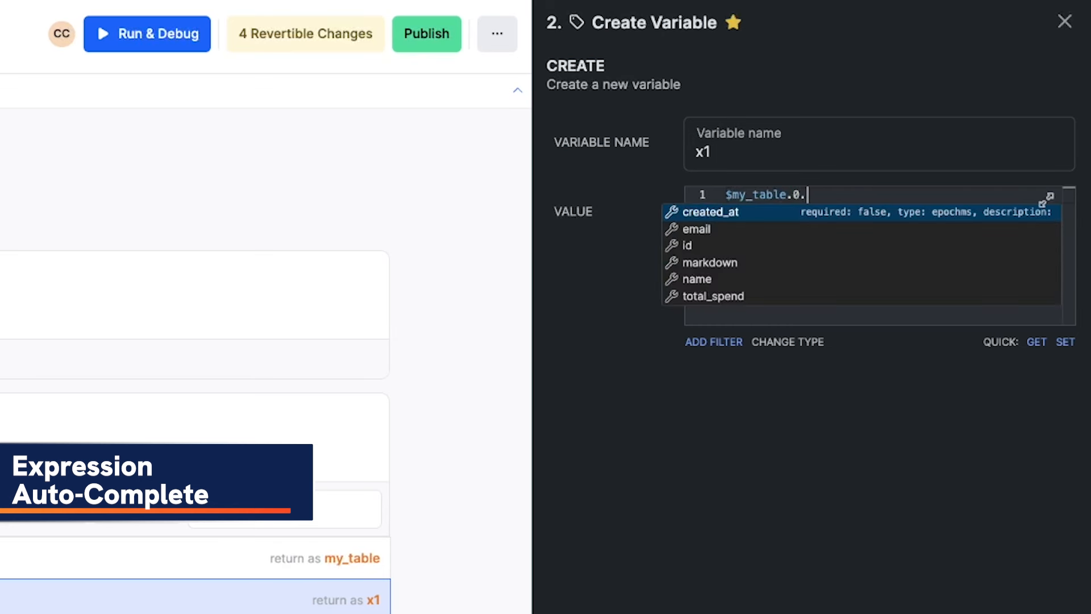
pyautogui.click(697, 229)
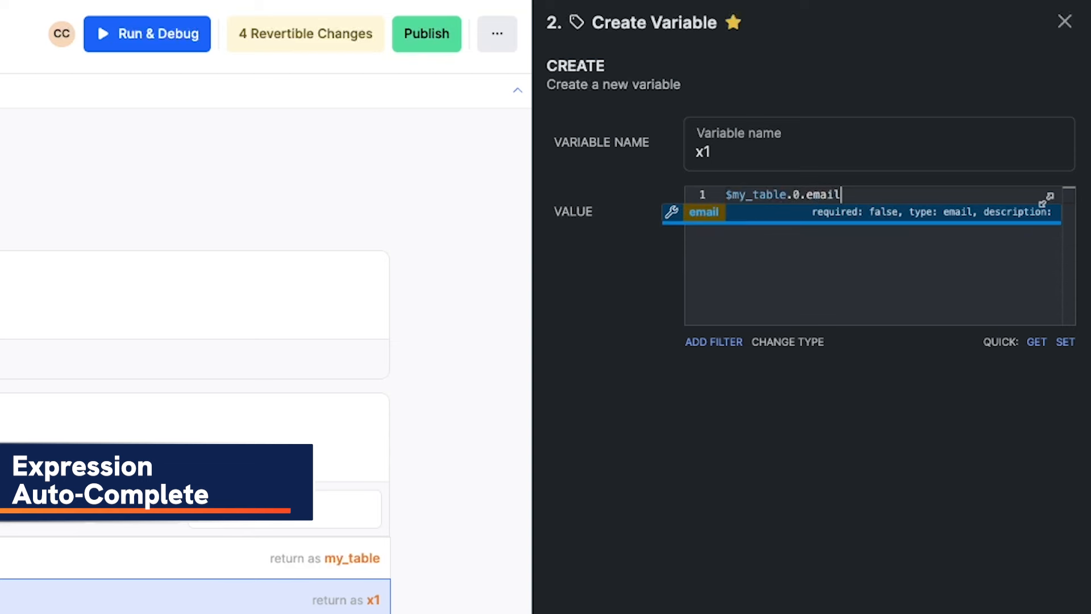
pyautogui.press('Backspace')
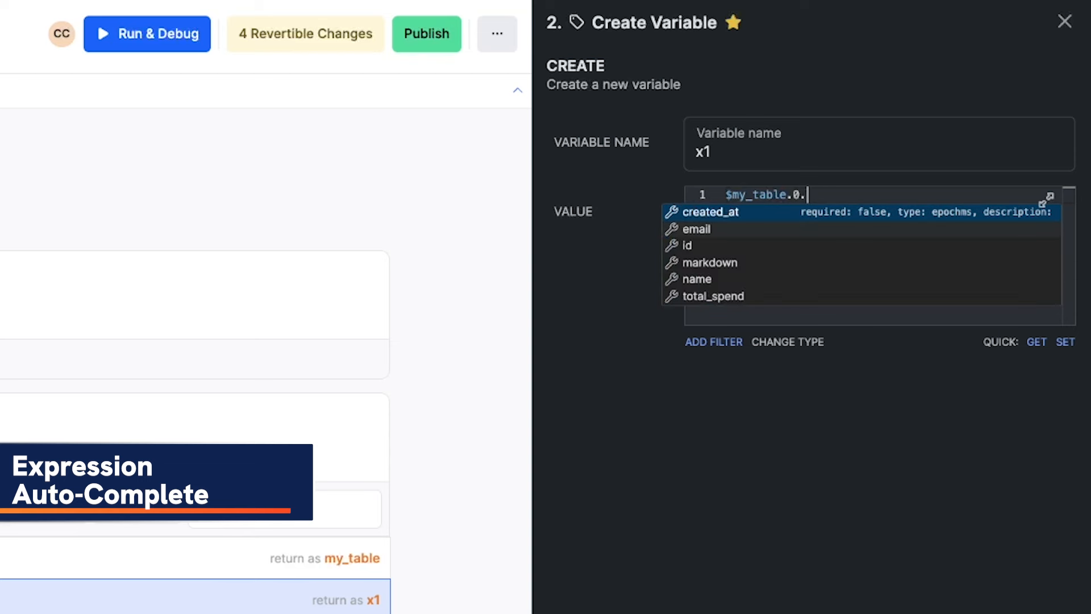
pyautogui.write('nt')
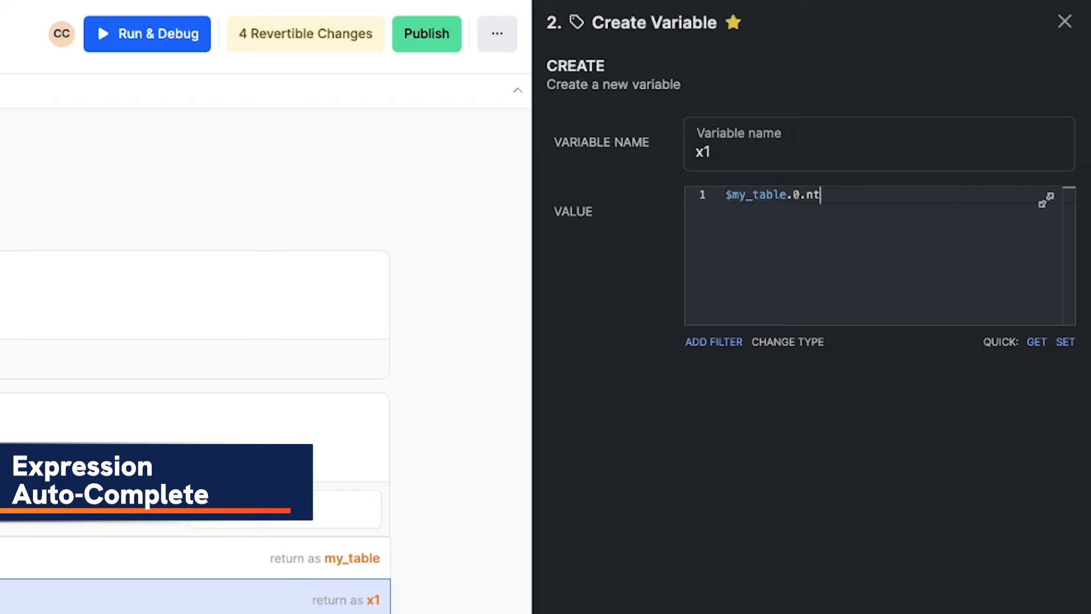
pyautogui.write('total_sp')
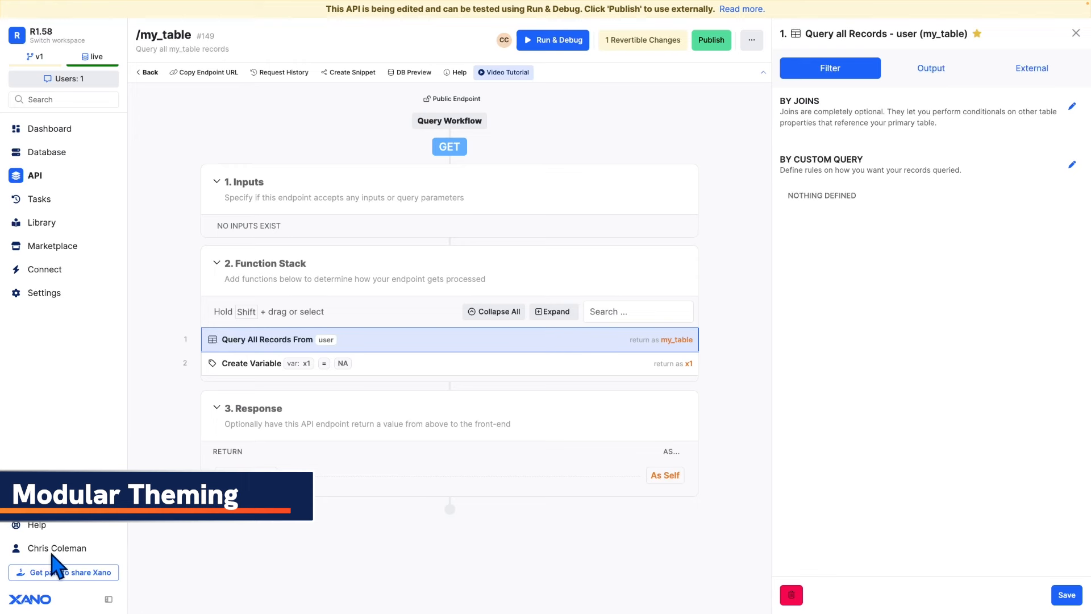
# In Theme settings enable Modular theming and choose the Dark base theme
pyautogui.click(56, 548)
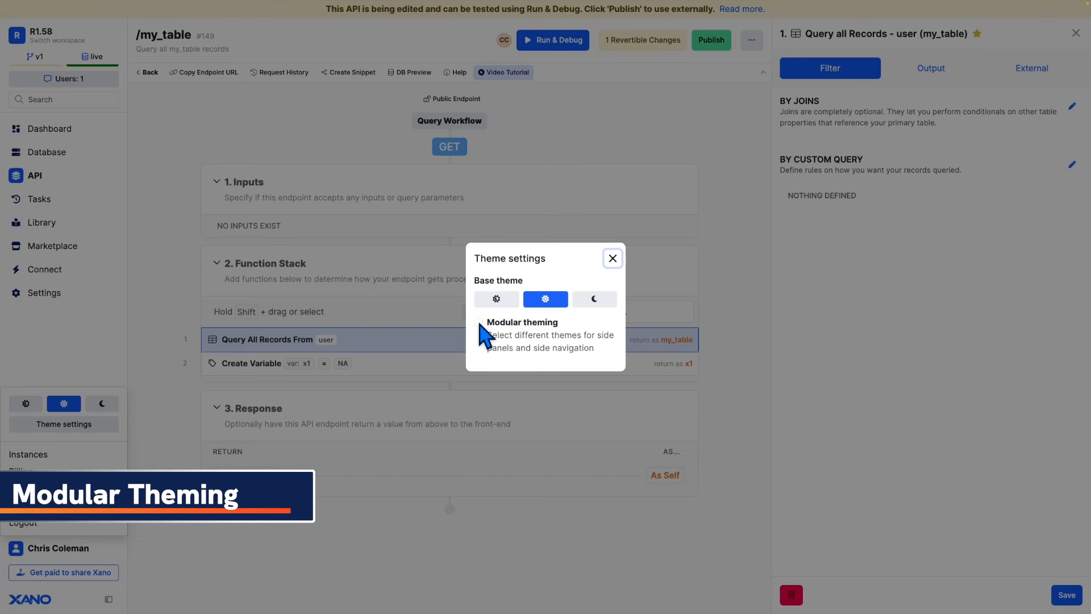
pyautogui.click(478, 280)
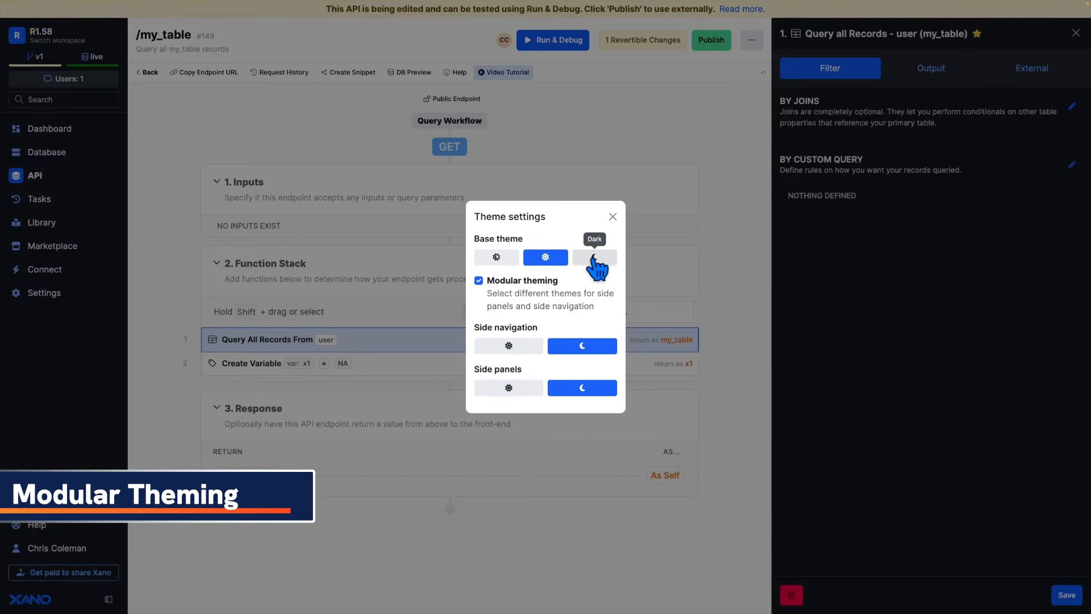
pyautogui.click(595, 257)
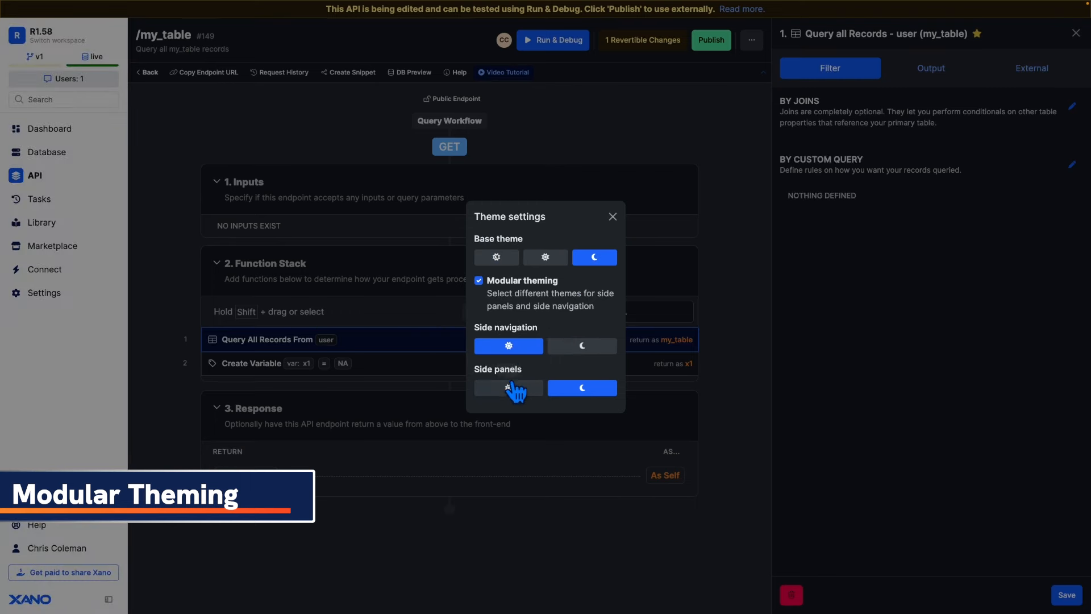